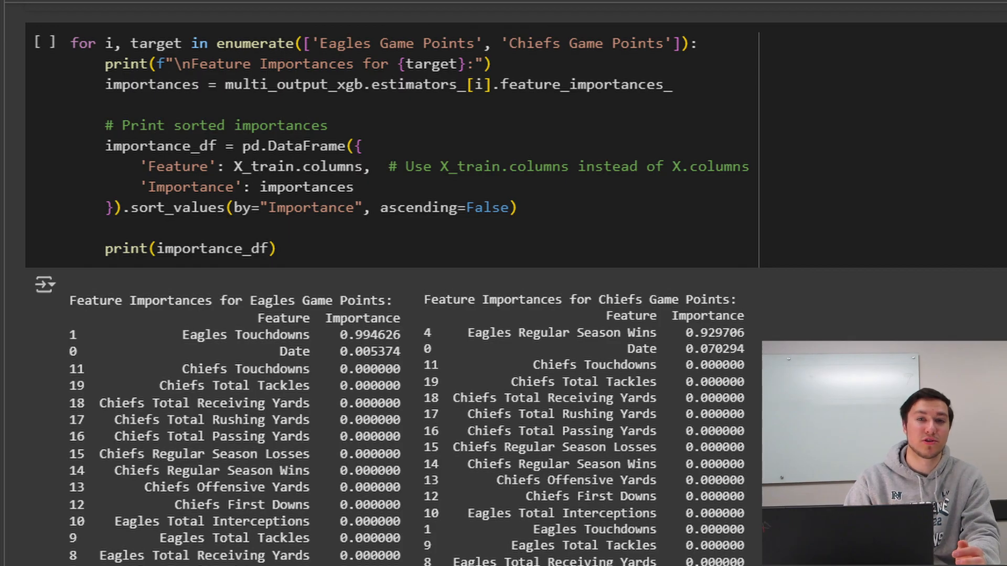
scroll("down", 3)
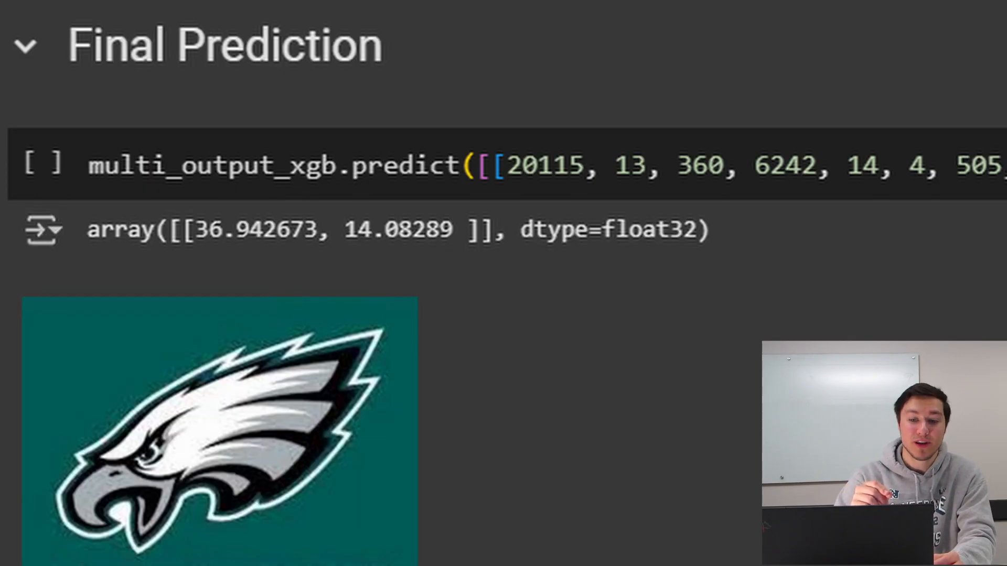